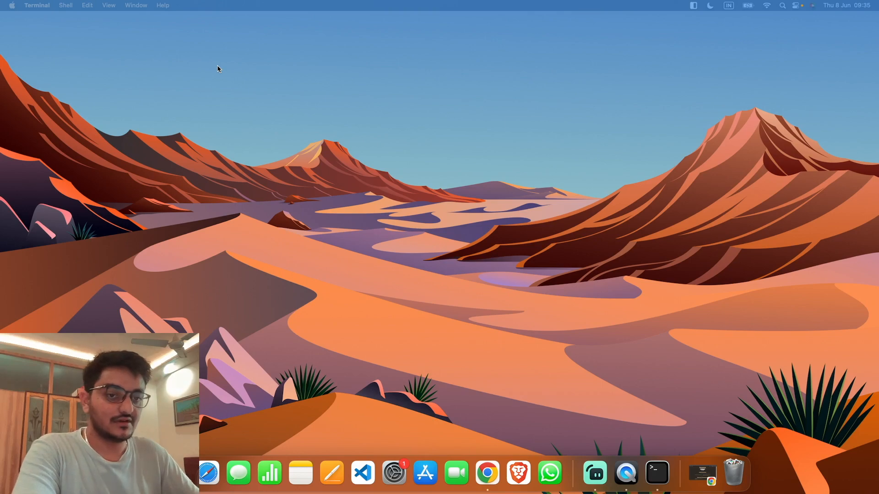
Step: Launch Chrome from the Dock and load brew.sh with the Install Homebrew command
click(487, 472)
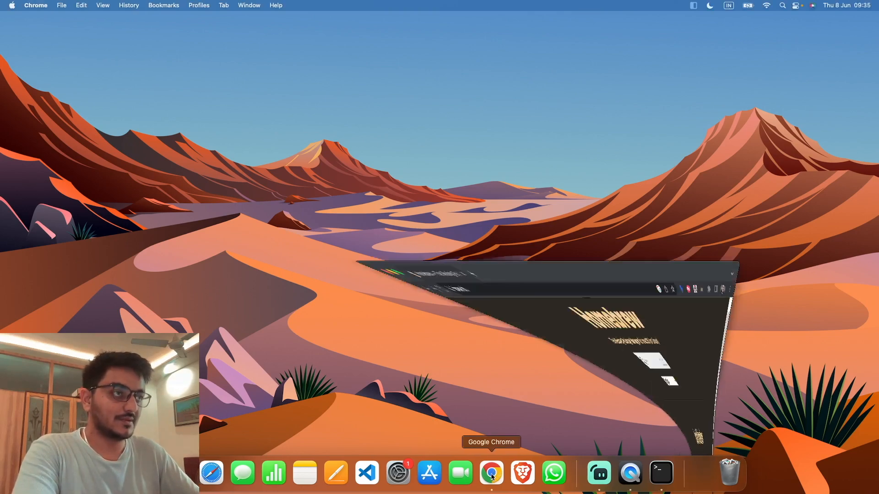
click(491, 472)
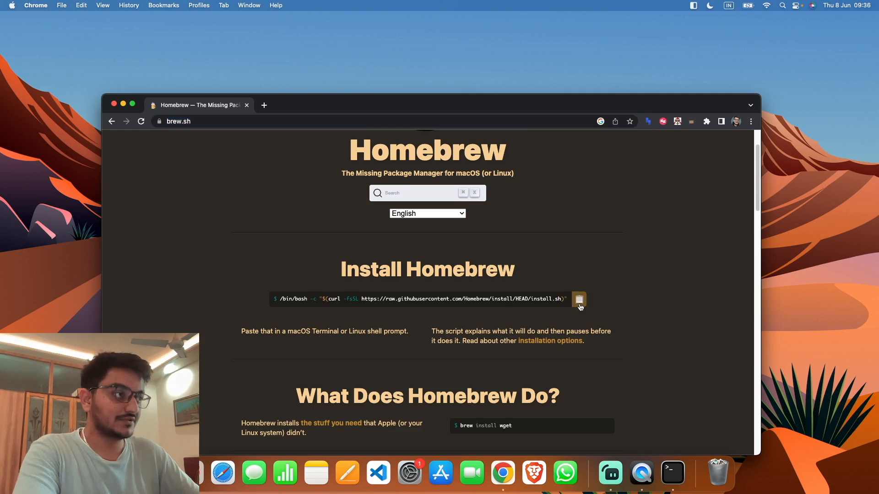
Step: Copy the brew.sh install command, paste it into the shell and run it to Installation successful
click(672, 472)
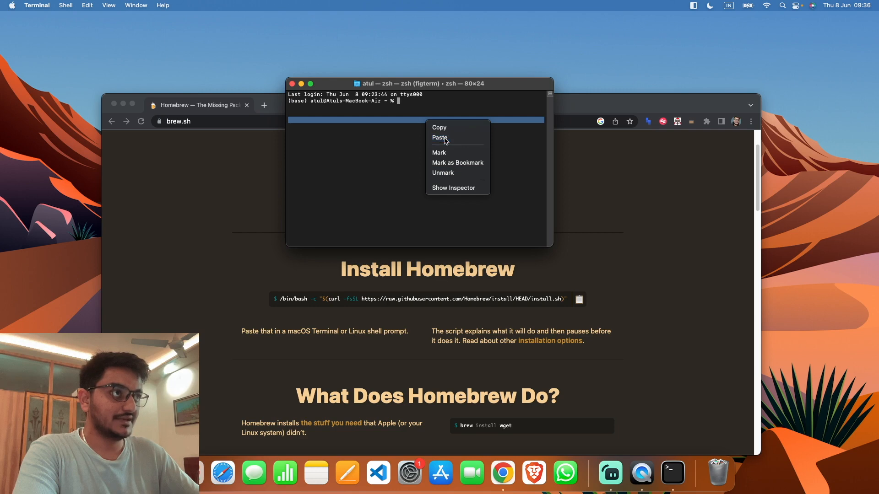
click(439, 137)
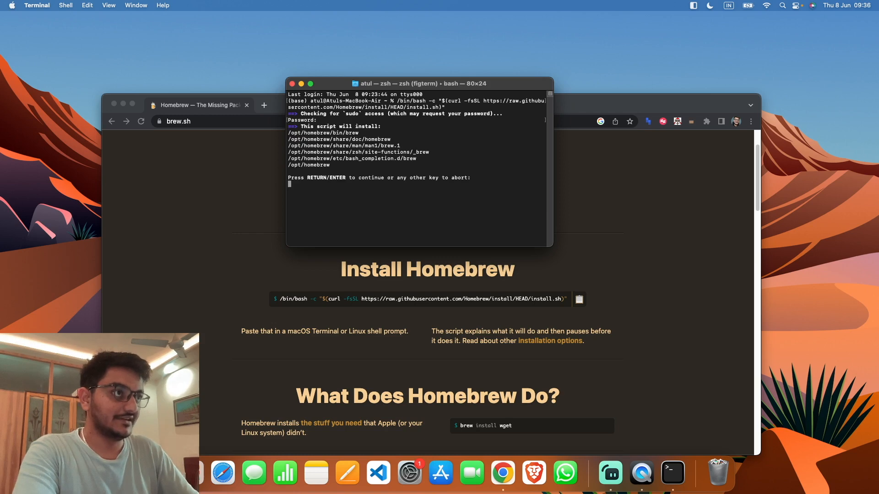
key(Return)
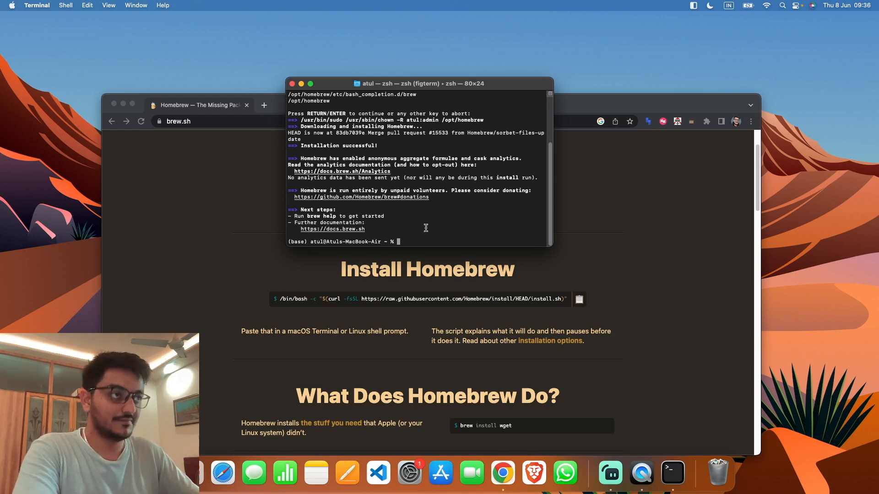
mouse_move(430, 235)
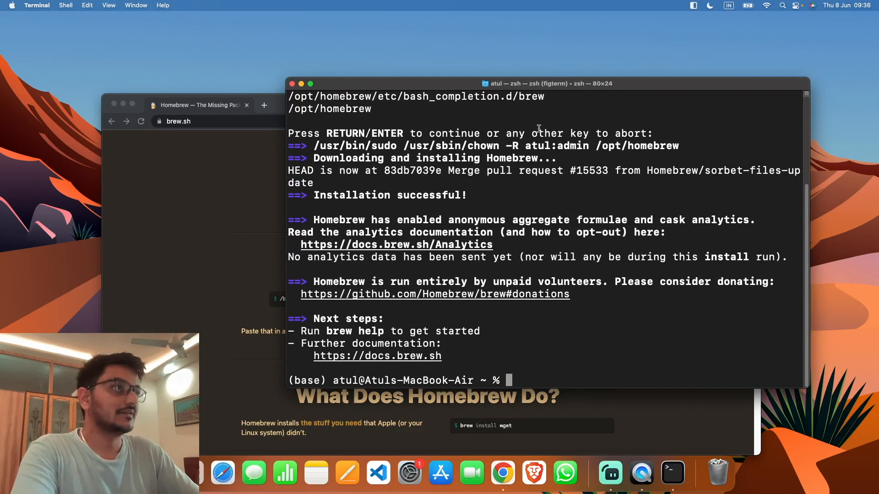
Step: Run brew install android-platform-tools (already installed warning), then start typing adb
drag(549, 83, 375, 17)
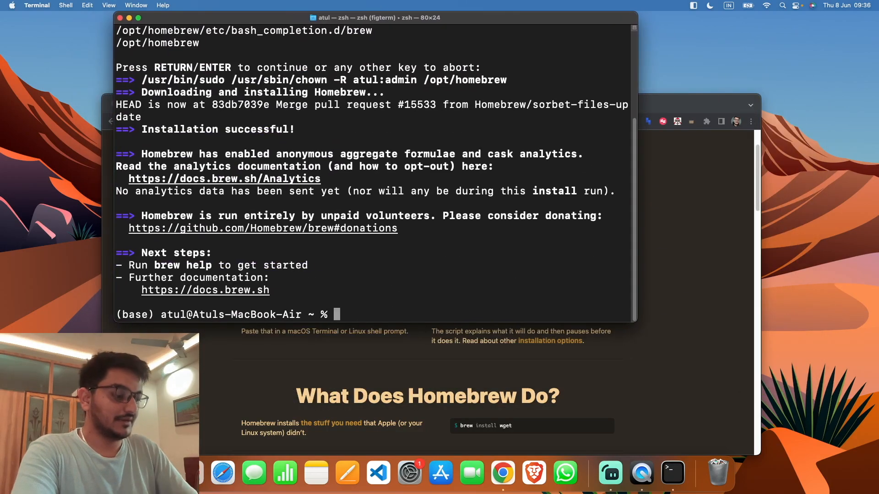
text(brew i)
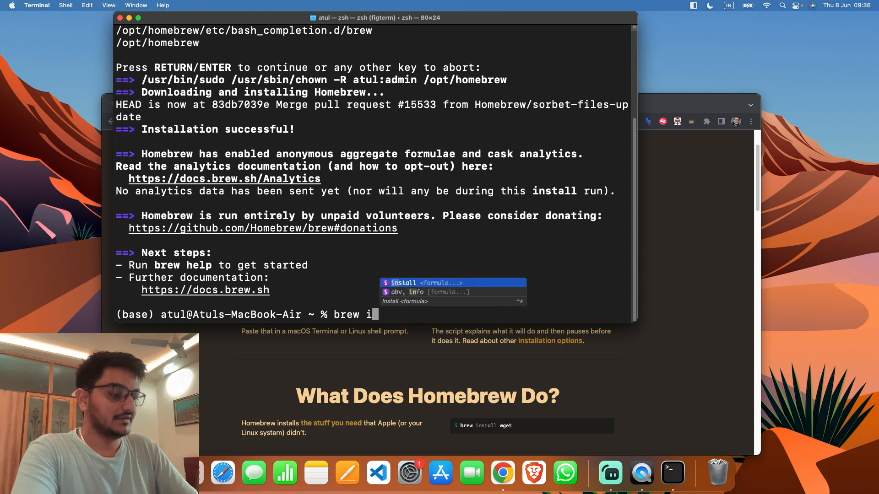
text(nstall a)
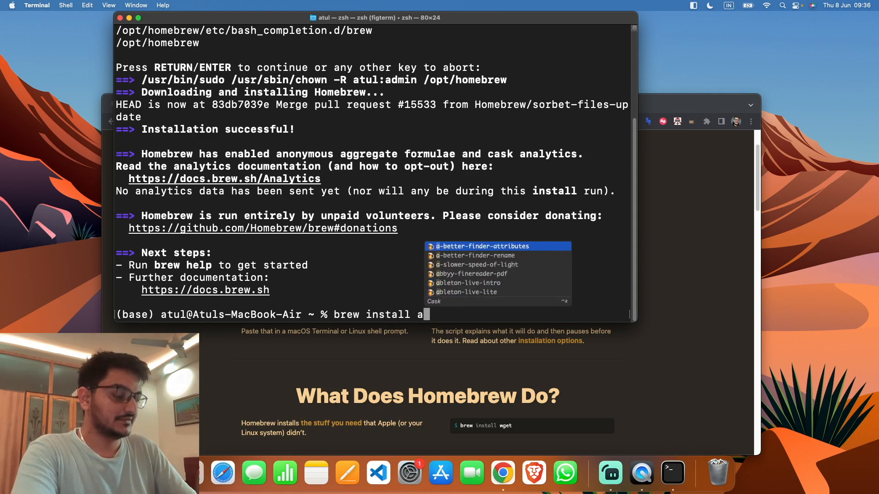
text(ndroid-platform-tools)
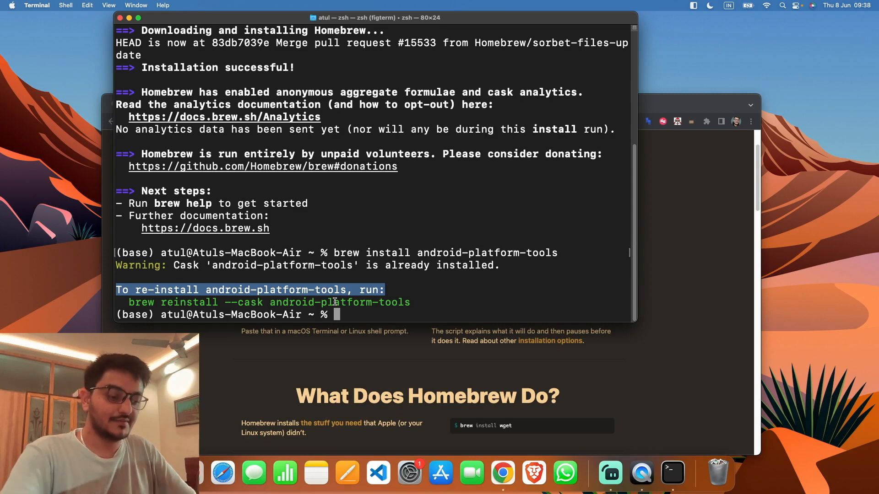
text(adb)
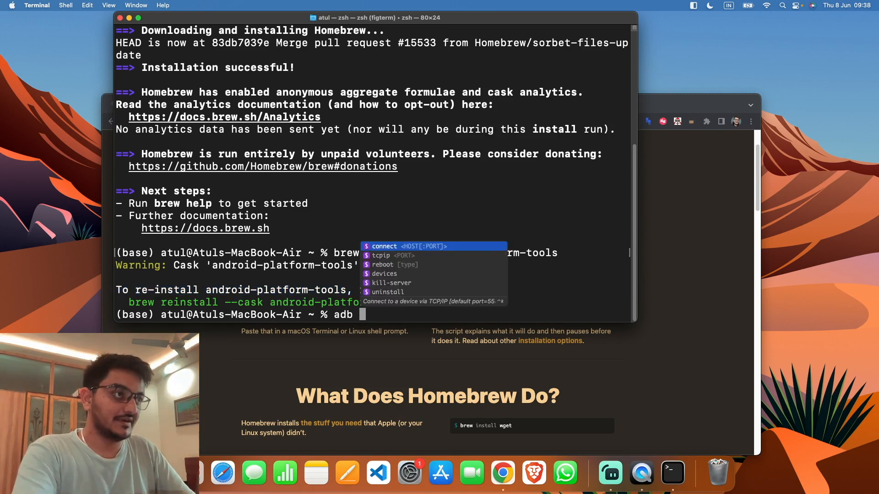